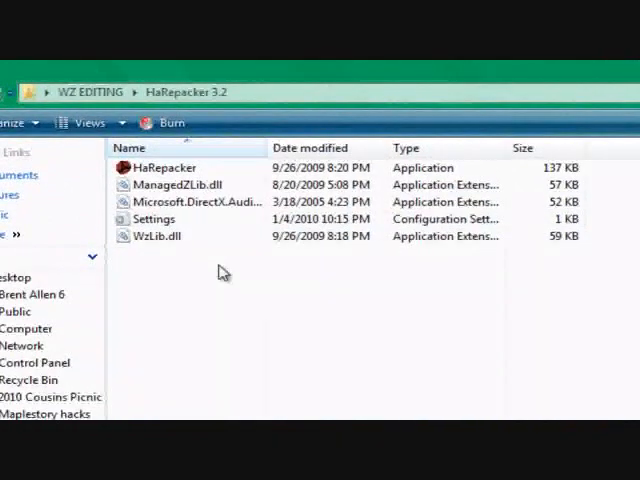
{"action": "mouse_move", "coordinate": [222, 291]}
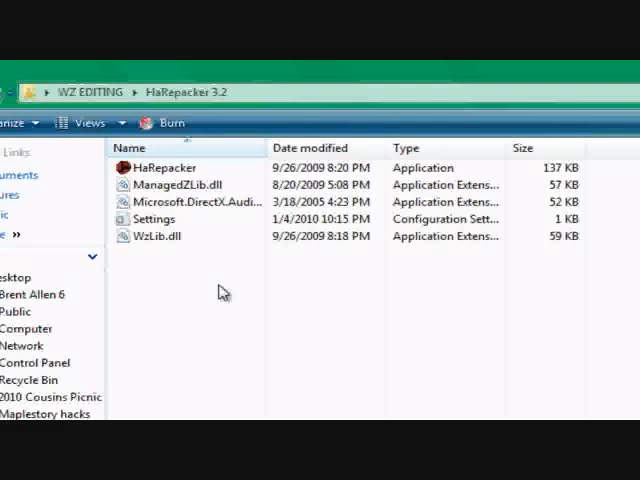
{"action": "mouse_move", "coordinate": [210, 173]}
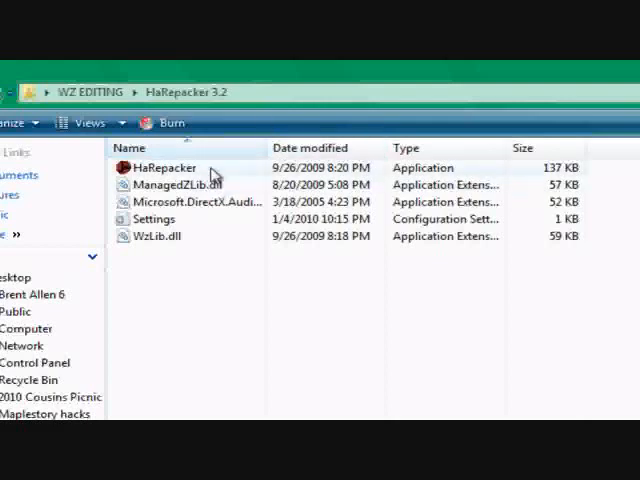
Launch HaRepacker and load Skill.wz from the MapleStory copy folder
{"action": "left_click", "coordinate": [163, 167]}
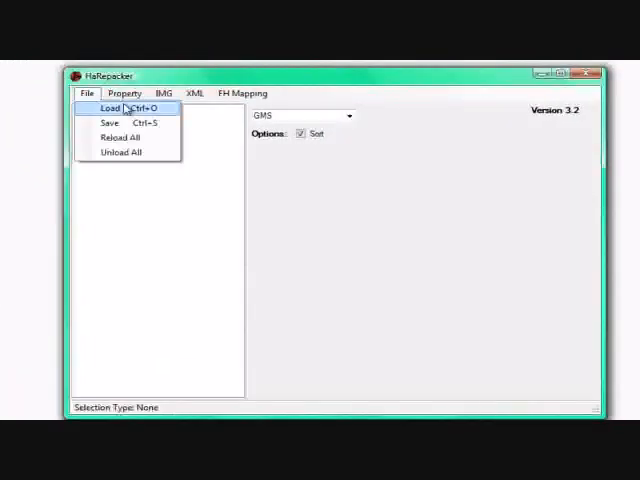
{"action": "left_click", "coordinate": [101, 108]}
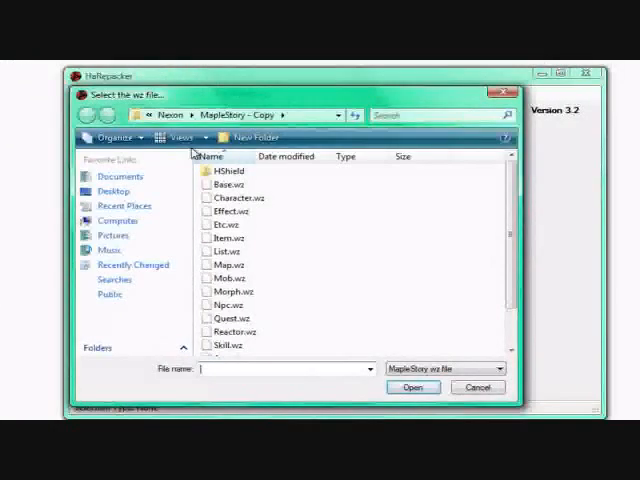
{"action": "scroll", "scroll_direction": "down", "scroll_amount": 3}
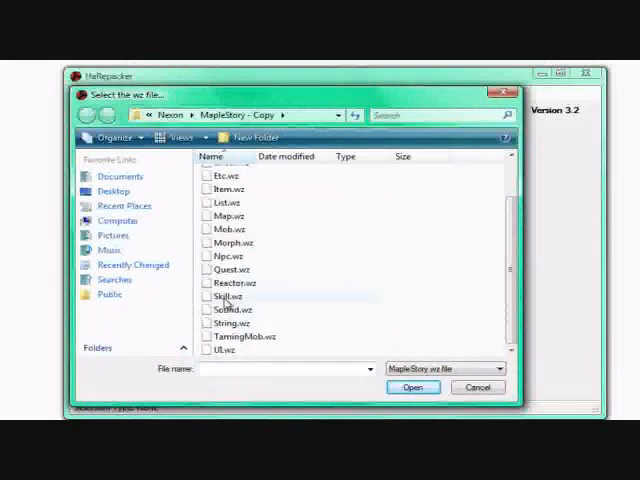
{"action": "mouse_move", "coordinate": [228, 296]}
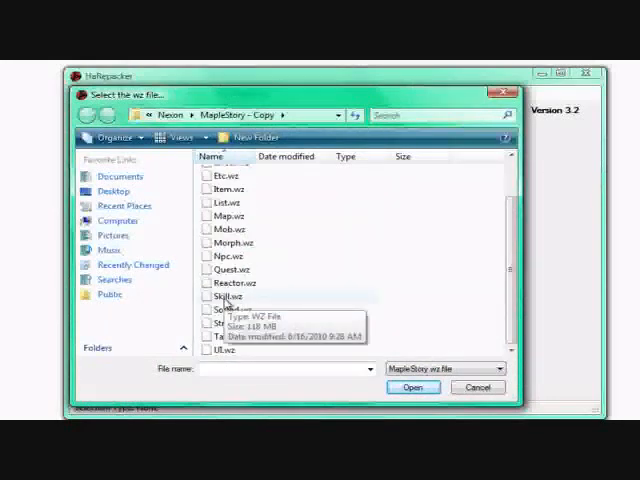
{"action": "left_click", "coordinate": [411, 387]}
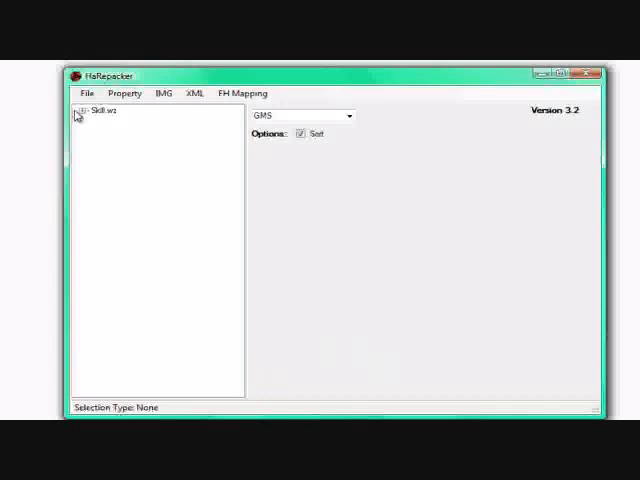
Expand Skill.wz, scroll through its .img entries and select 300.img
{"action": "left_click", "coordinate": [78, 112]}
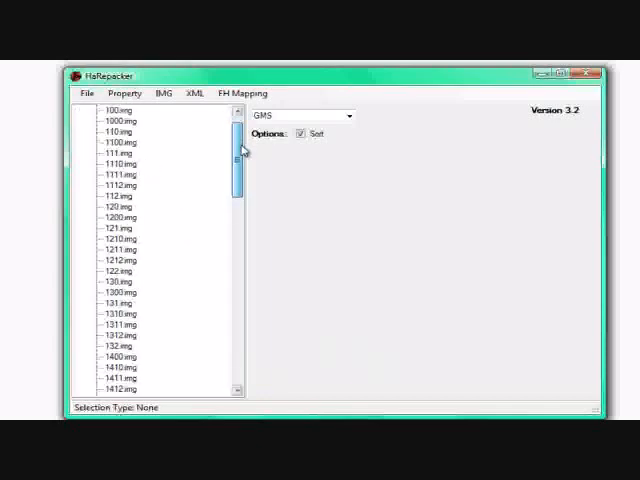
{"action": "scroll", "scroll_direction": "up", "scroll_amount": 3}
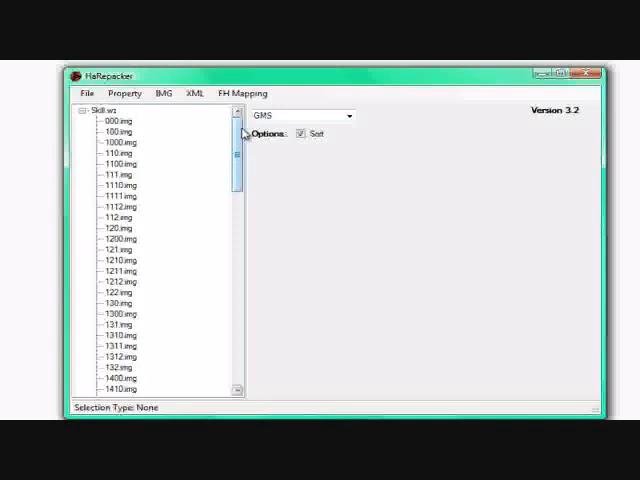
{"action": "mouse_move", "coordinate": [201, 189]}
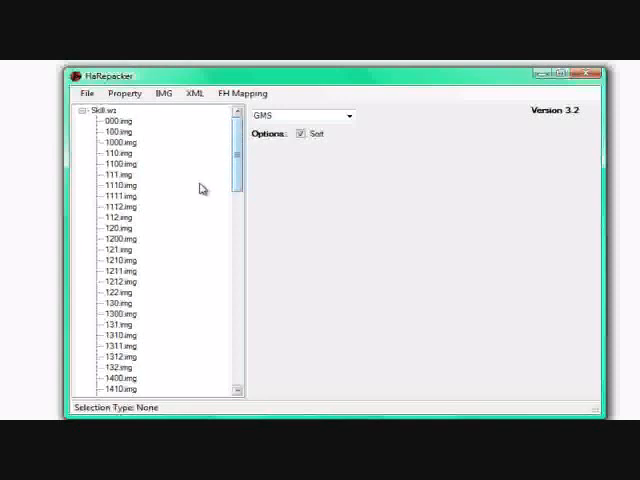
{"action": "mouse_move", "coordinate": [118, 152]}
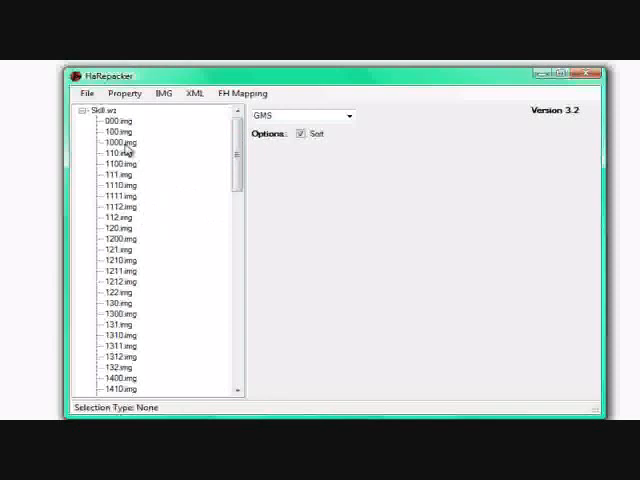
{"action": "scroll", "scroll_direction": "down", "scroll_amount": 3}
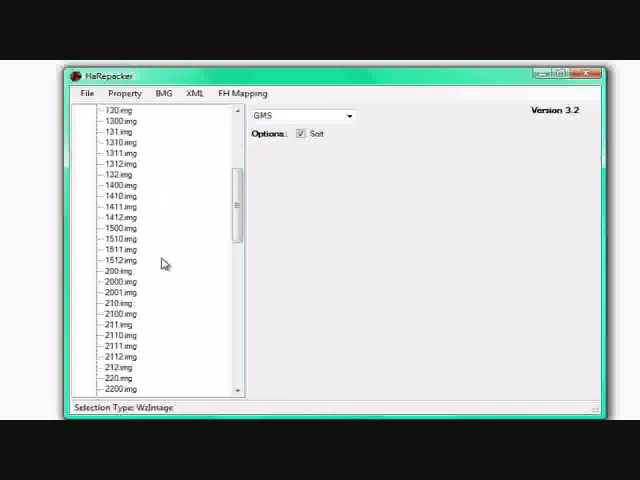
{"action": "scroll", "scroll_direction": "down", "scroll_amount": 3}
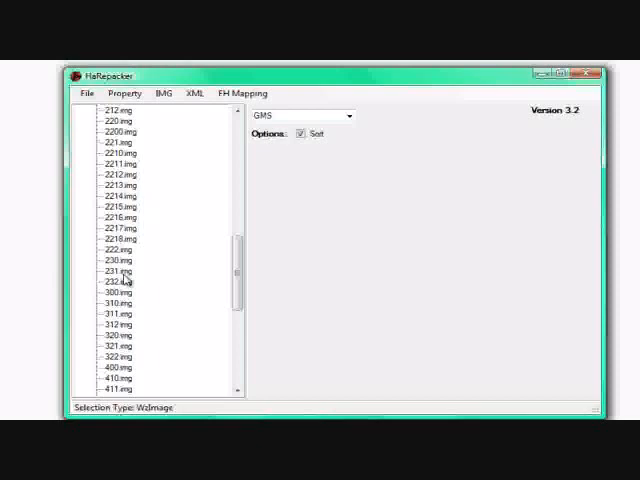
{"action": "left_click", "coordinate": [113, 291]}
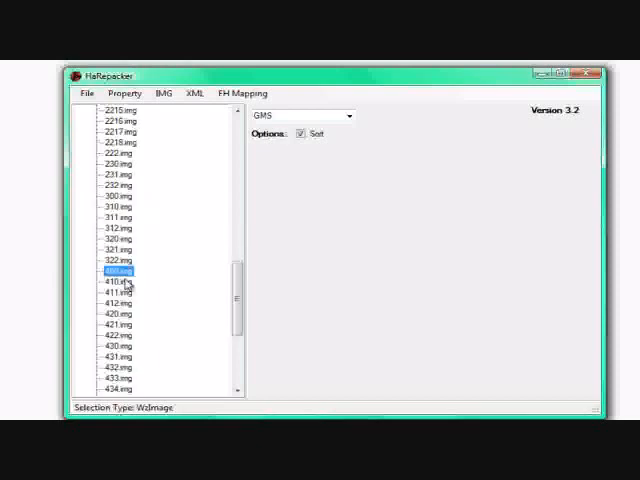
{"action": "scroll", "scroll_direction": "down", "scroll_amount": 3}
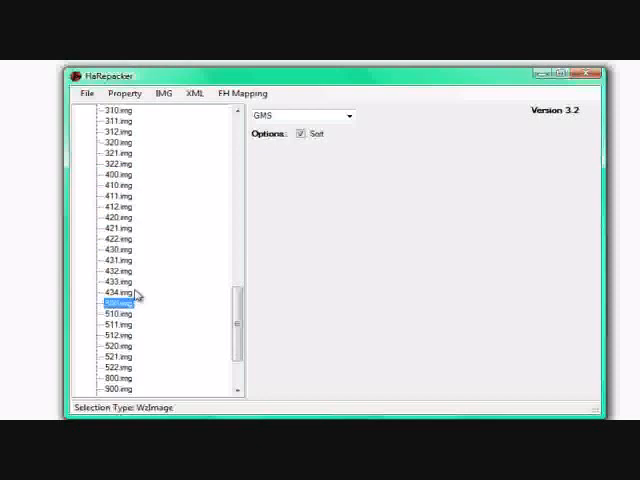
{"action": "scroll", "scroll_direction": "up", "scroll_amount": 3}
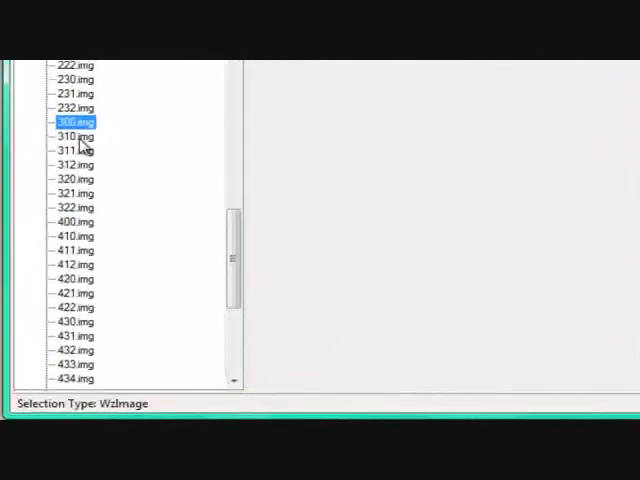
{"action": "left_click", "coordinate": [68, 161]}
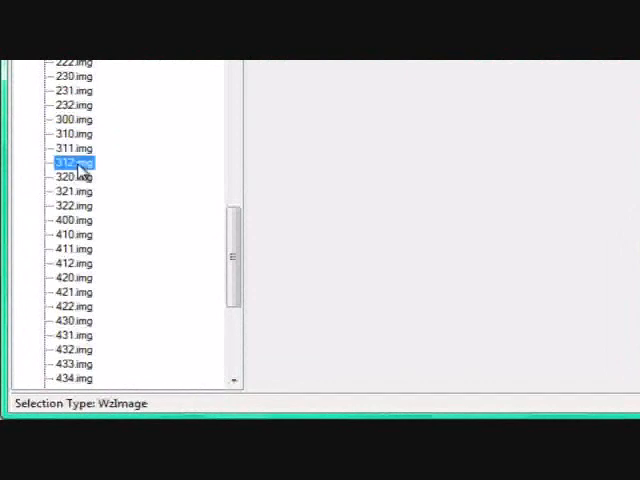
{"action": "left_click", "coordinate": [68, 205]}
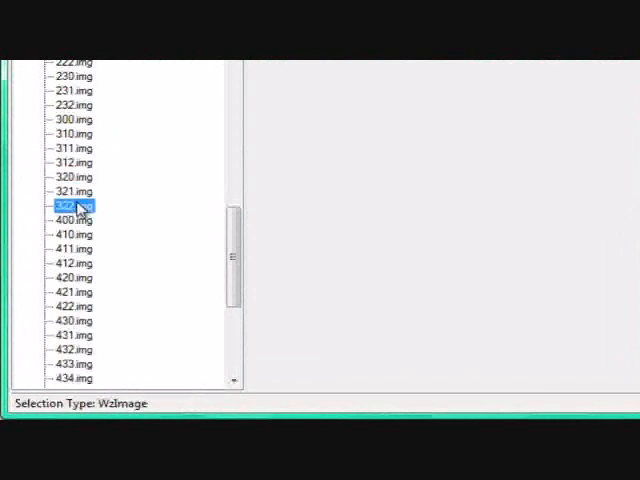
{"action": "left_click", "coordinate": [70, 191]}
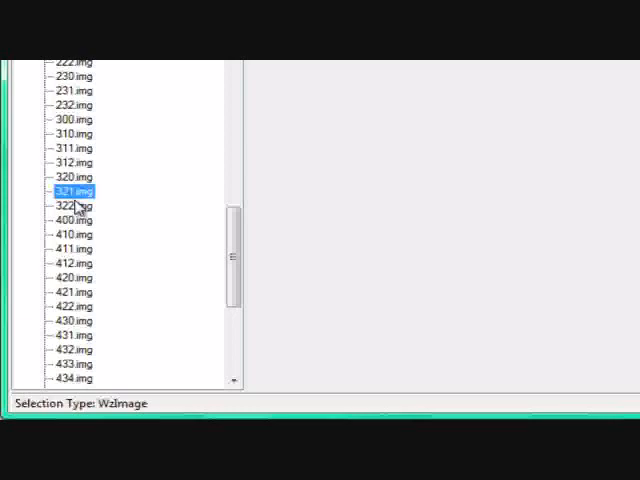
{"action": "left_click", "coordinate": [68, 134]}
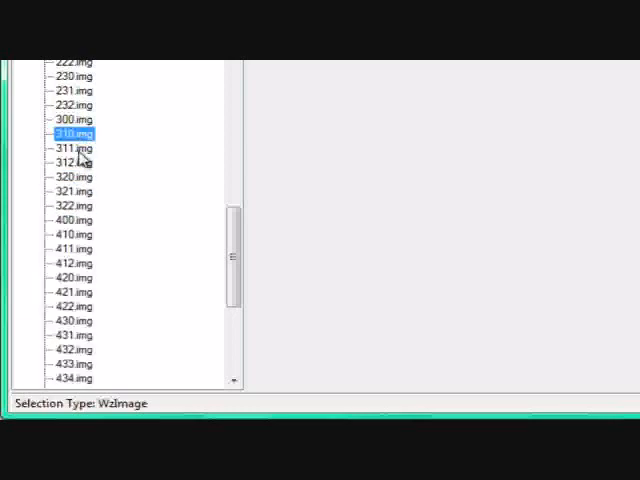
{"action": "left_click", "coordinate": [69, 162]}
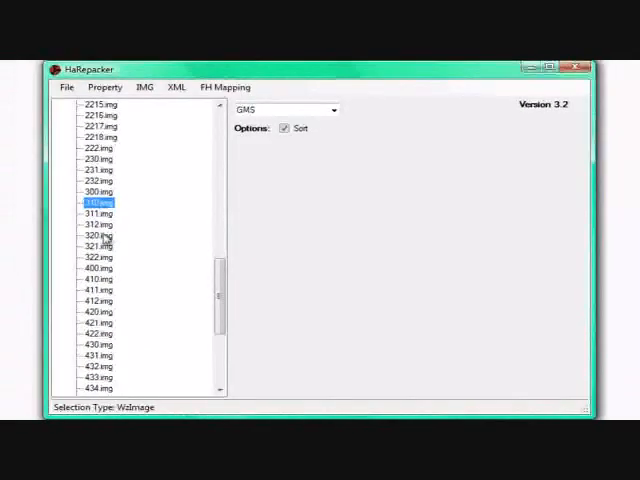
{"action": "left_click", "coordinate": [95, 192]}
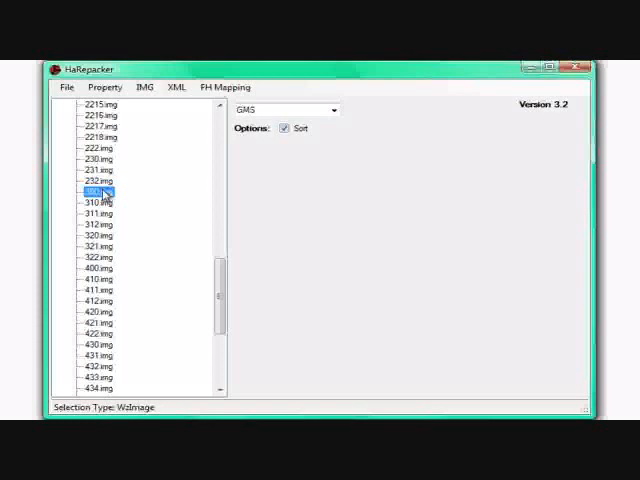
Expand skill 3000000 in 300.img to show its properties
{"action": "scroll", "scroll_direction": "up", "scroll_amount": 3}
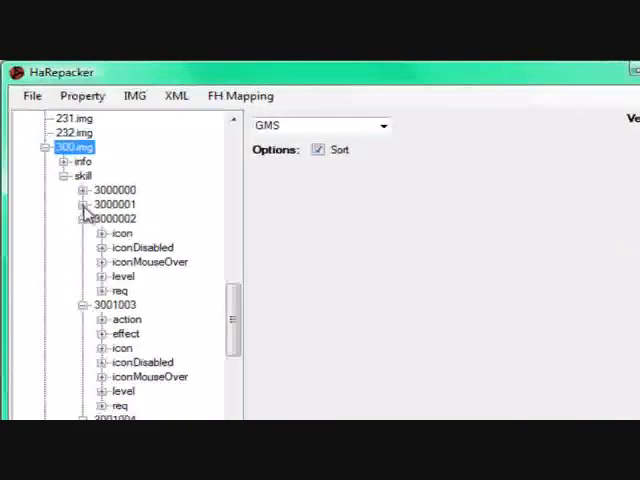
{"action": "left_click", "coordinate": [87, 190]}
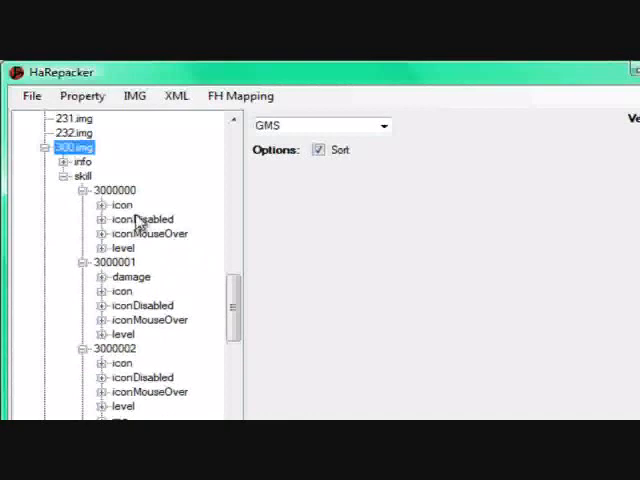
View skill 3000000's icon, then collapse skills 3000000, 3000001 and 3000002
{"action": "left_click", "coordinate": [122, 205]}
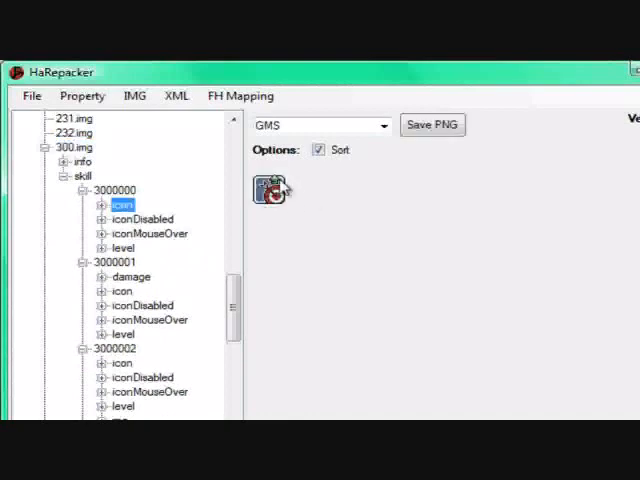
{"action": "left_click", "coordinate": [88, 190]}
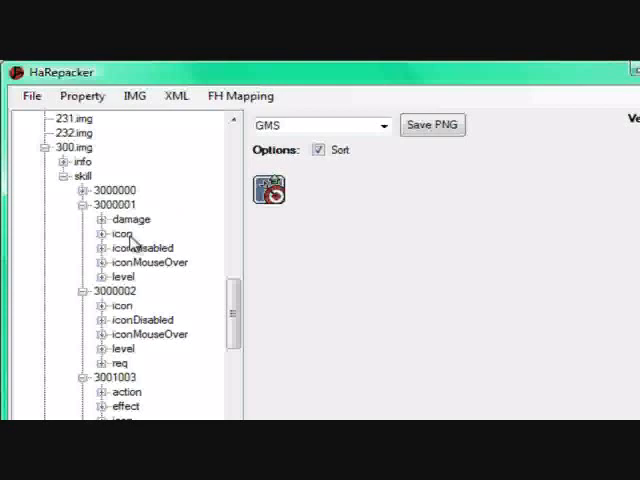
{"action": "left_click", "coordinate": [122, 233]}
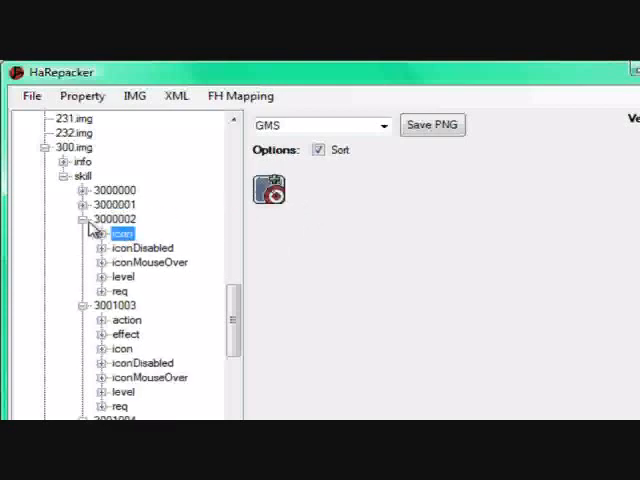
{"action": "left_click", "coordinate": [85, 219]}
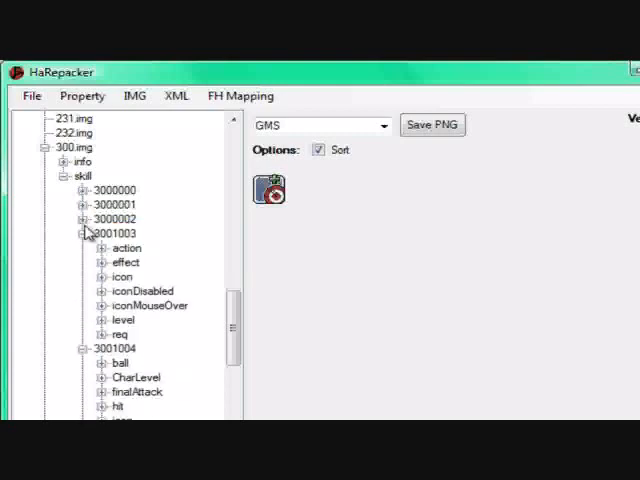
{"action": "left_click", "coordinate": [121, 277]}
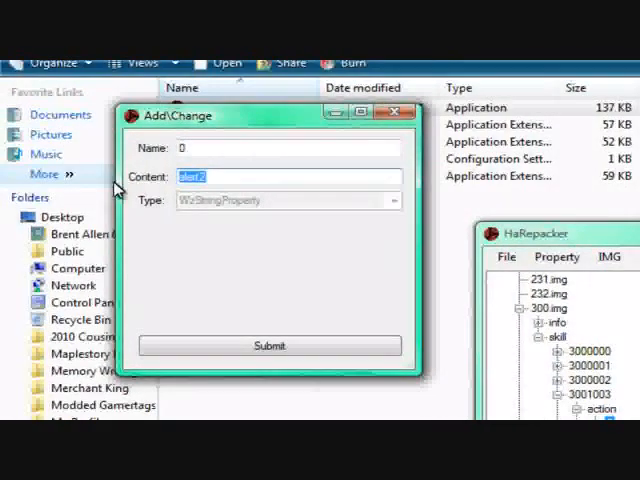
Enter 'rapidfire' as skill 3001003's action content and submit it
{"action": "type", "text": "rapidf"}
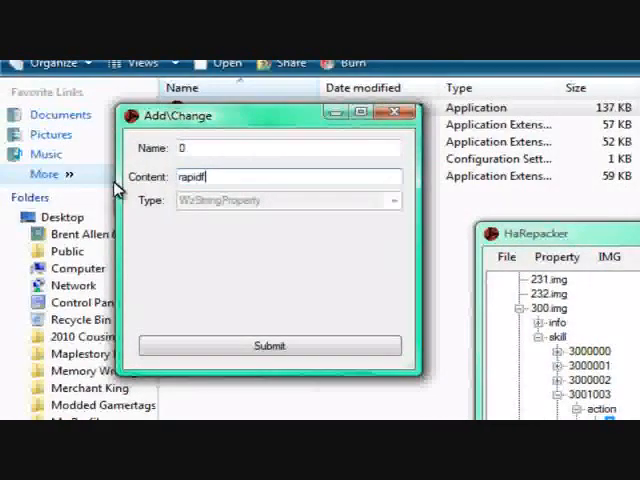
{"action": "type", "text": "ire"}
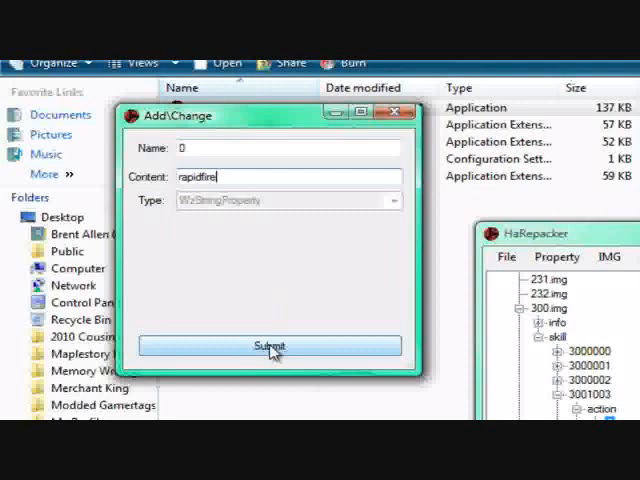
{"action": "left_click", "coordinate": [268, 345]}
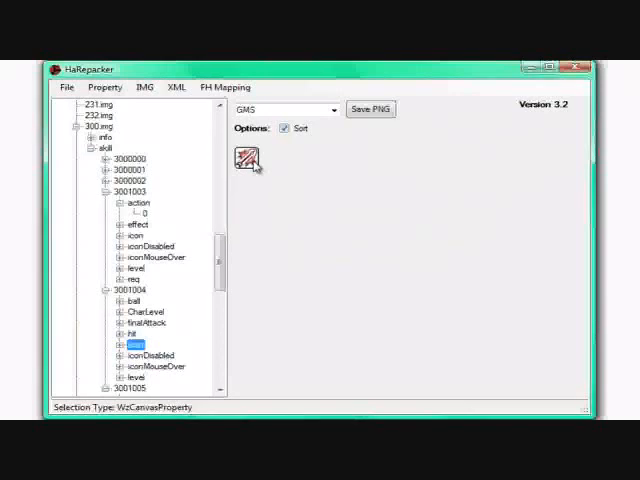
{"action": "mouse_move", "coordinate": [165, 212]}
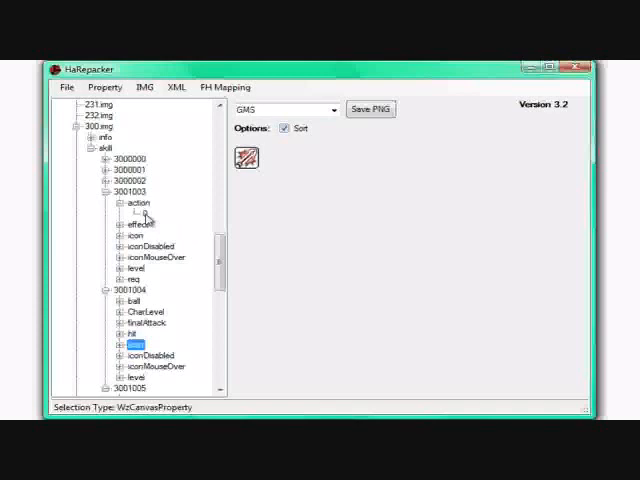
View action node 0 of skill 3001003, then collapse the action branch
{"action": "left_click", "coordinate": [135, 213]}
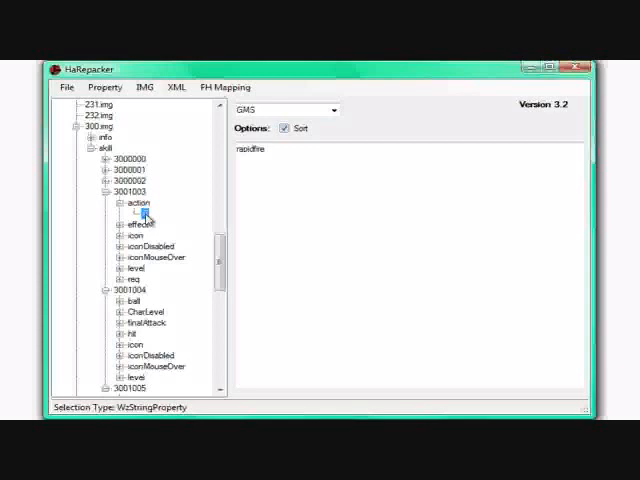
{"action": "left_click", "coordinate": [133, 235]}
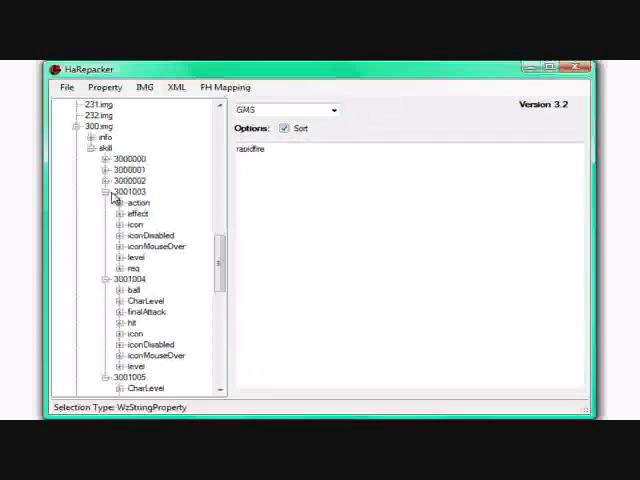
Collapse the finished skill and inspect skill 3201002's action in 320.img
{"action": "left_click", "coordinate": [77, 133]}
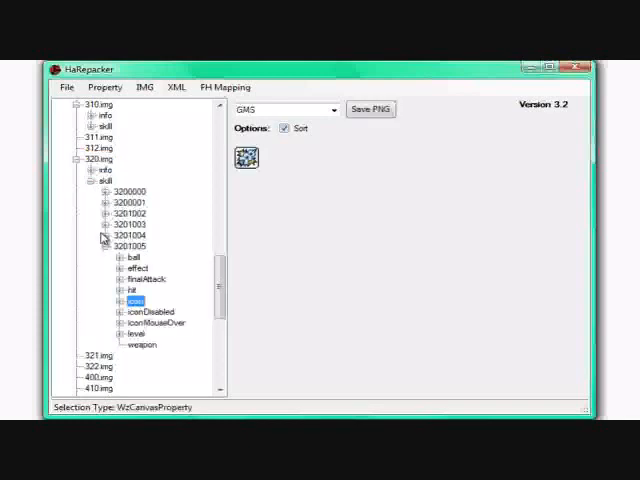
{"action": "left_click", "coordinate": [110, 235]}
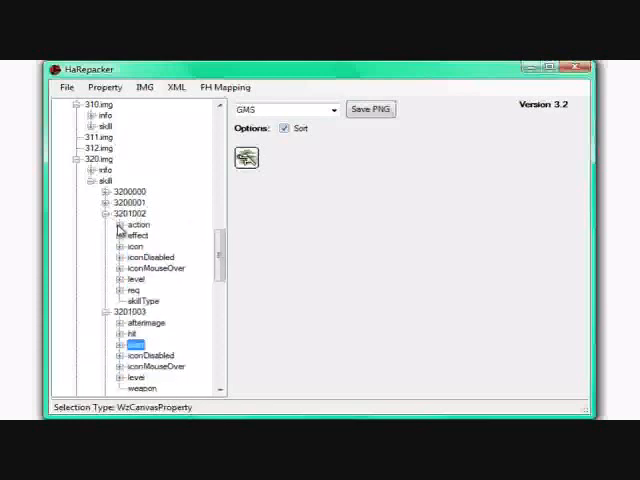
{"action": "left_click", "coordinate": [132, 246]}
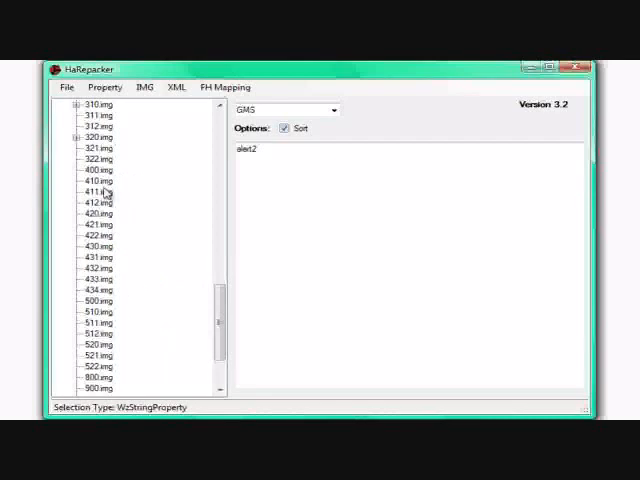
Select 411.img and expand 410.img to inspect skill 4101003
{"action": "left_click", "coordinate": [98, 192]}
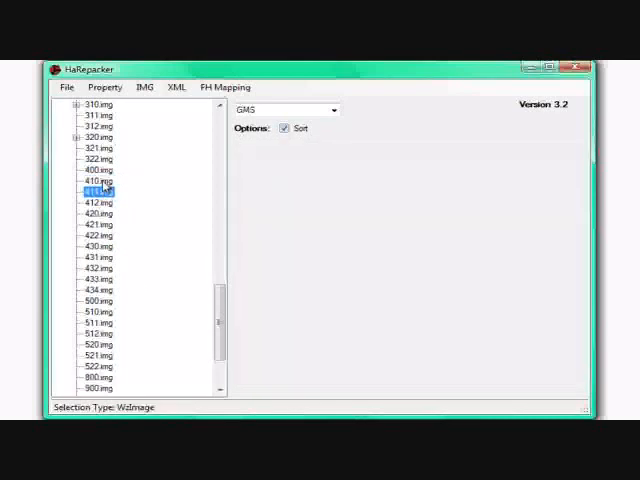
{"action": "scroll", "scroll_direction": "up", "scroll_amount": 3}
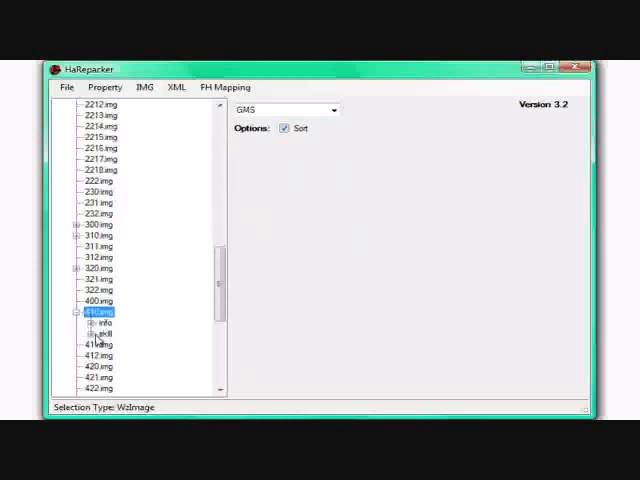
{"action": "left_click", "coordinate": [94, 333]}
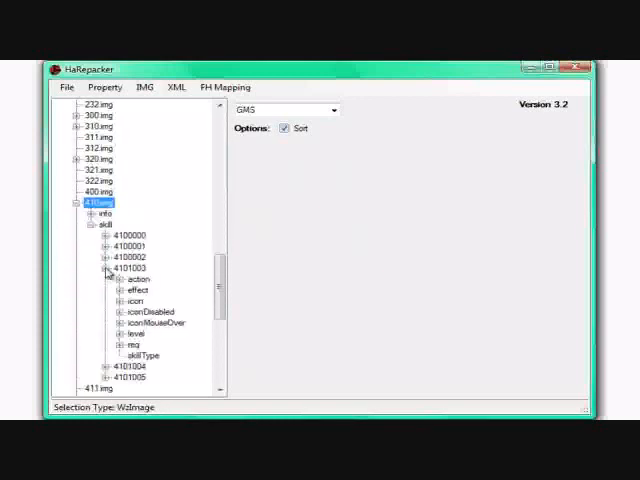
{"action": "left_click", "coordinate": [133, 301]}
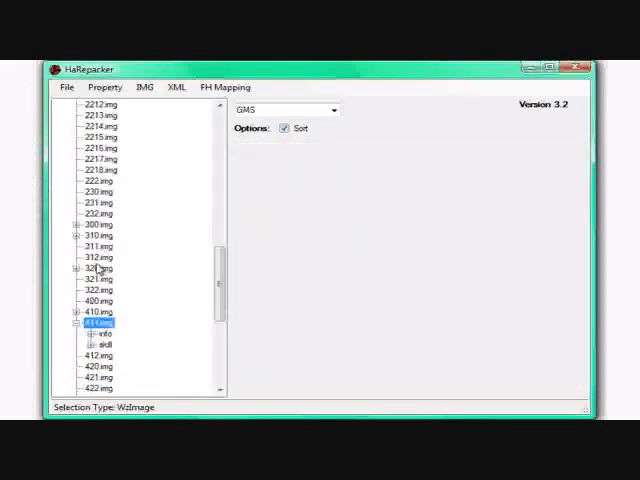
Expand 411.img and view skill 4111002's action value 'alert'
{"action": "left_click", "coordinate": [90, 343]}
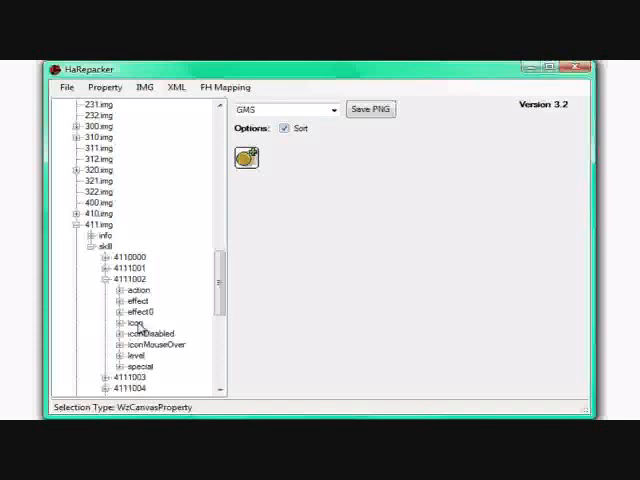
{"action": "left_click", "coordinate": [124, 290]}
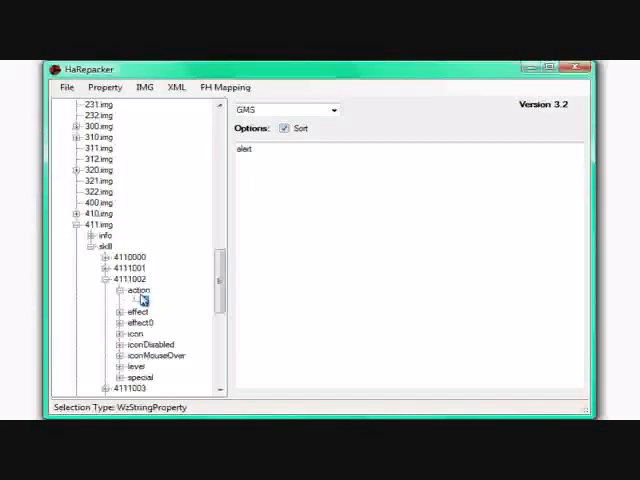
Collapse skill 4111002 and scroll up the image list
{"action": "left_click", "coordinate": [96, 279]}
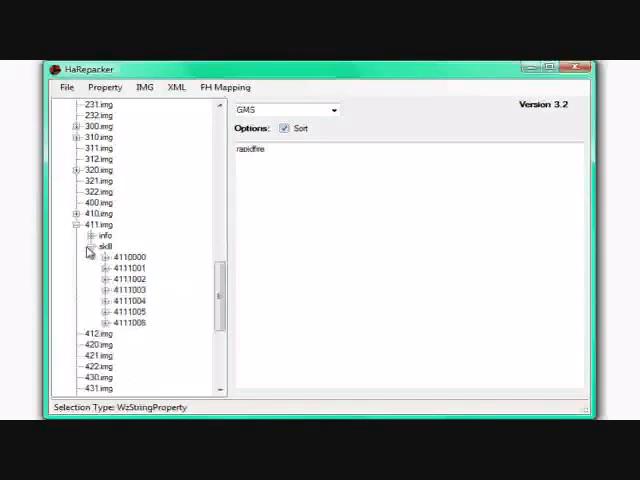
{"action": "scroll", "scroll_direction": "up", "scroll_amount": 3}
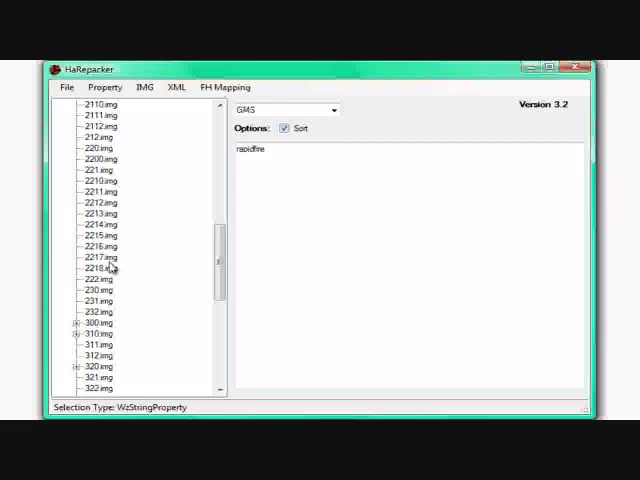
{"action": "scroll", "scroll_direction": "up", "scroll_amount": 3}
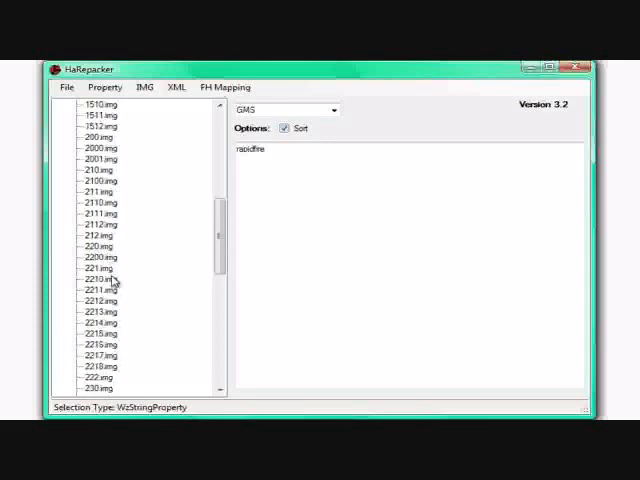
{"action": "scroll", "scroll_direction": "down", "scroll_amount": 3}
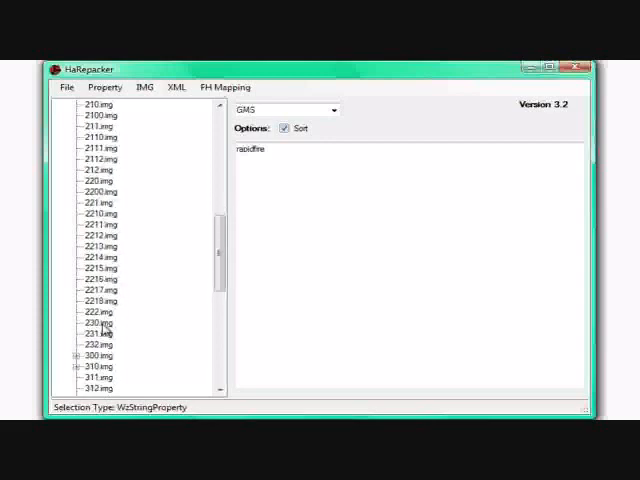
{"action": "scroll", "scroll_direction": "up", "scroll_amount": 3}
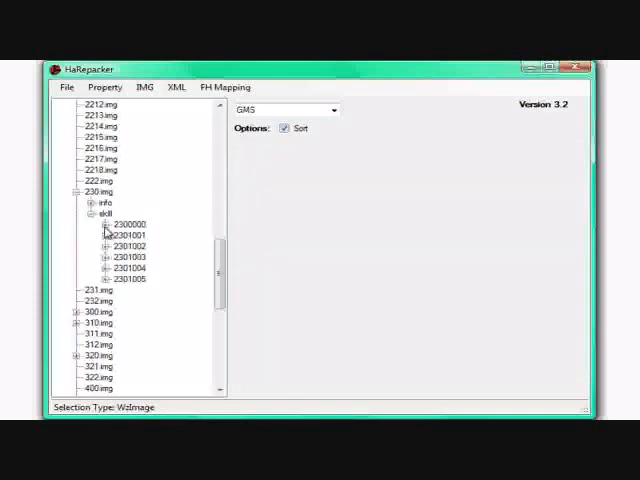
Expand 230.img and view skill 2301003's icon
{"action": "left_click", "coordinate": [103, 224]}
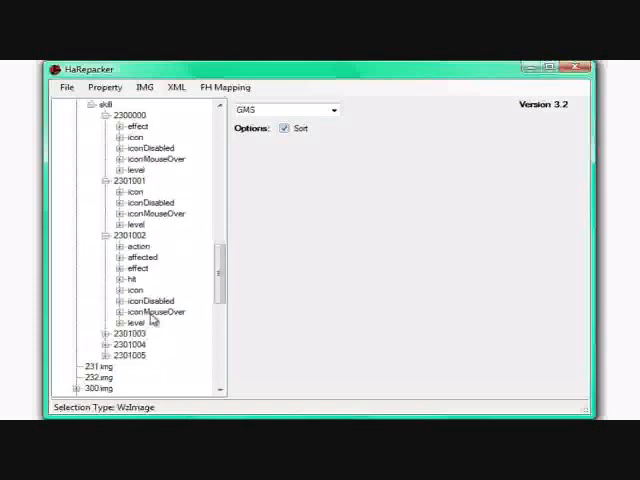
{"action": "left_click", "coordinate": [139, 246]}
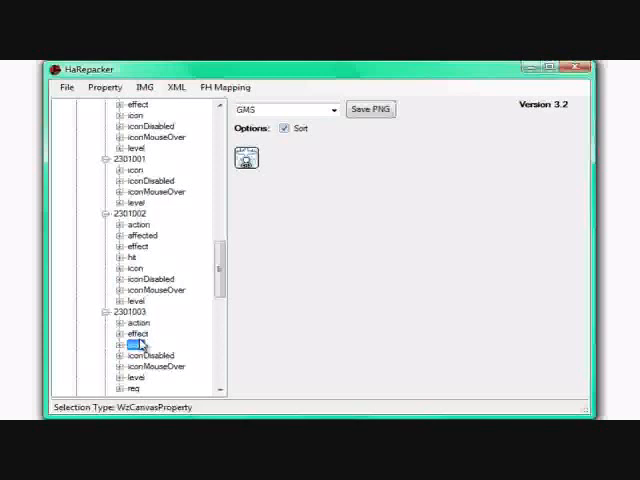
{"action": "scroll", "scroll_direction": "down", "scroll_amount": 3}
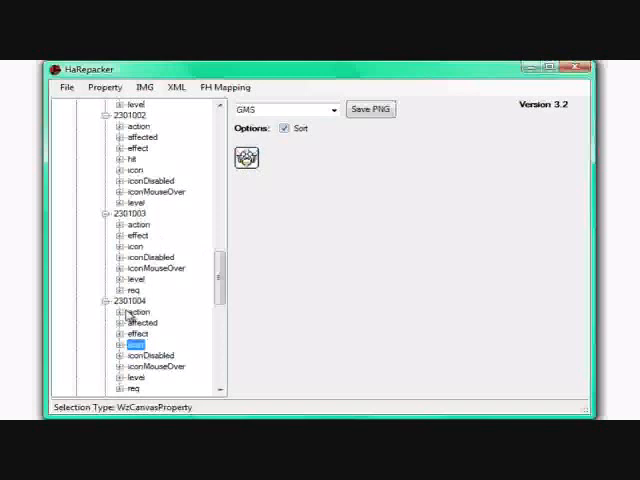
{"action": "scroll", "scroll_direction": "up", "scroll_amount": 3}
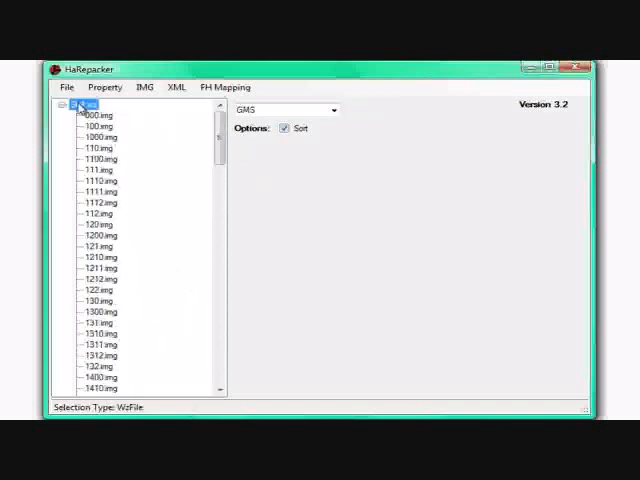
Save over Skill.wz in the MapleStory - Copy folder and dismiss the save window
{"action": "left_click", "coordinate": [62, 105]}
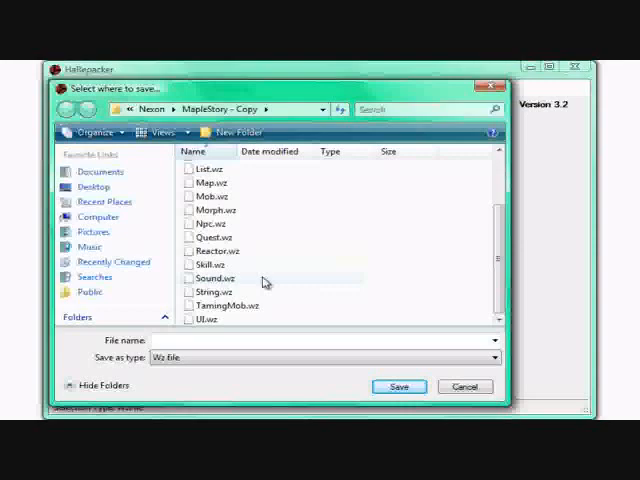
{"action": "left_click", "coordinate": [213, 265]}
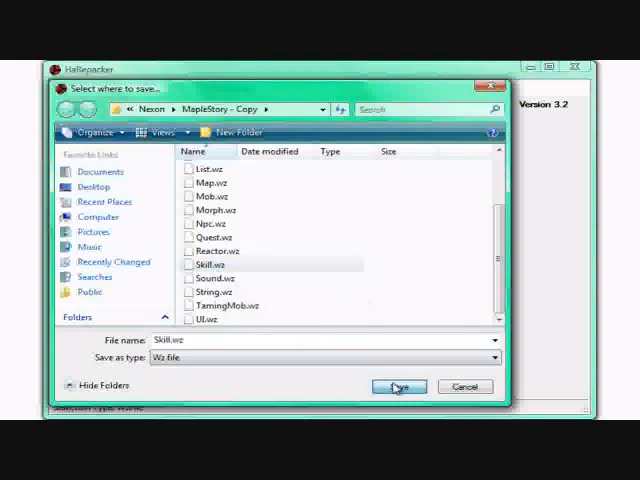
{"action": "left_click", "coordinate": [398, 387]}
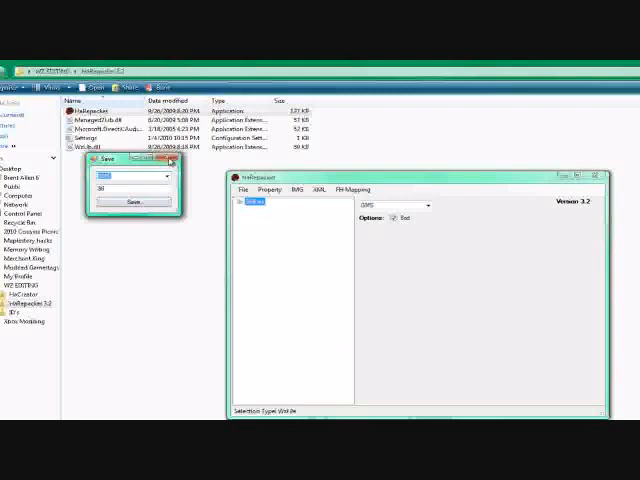
{"action": "left_click", "coordinate": [240, 189]}
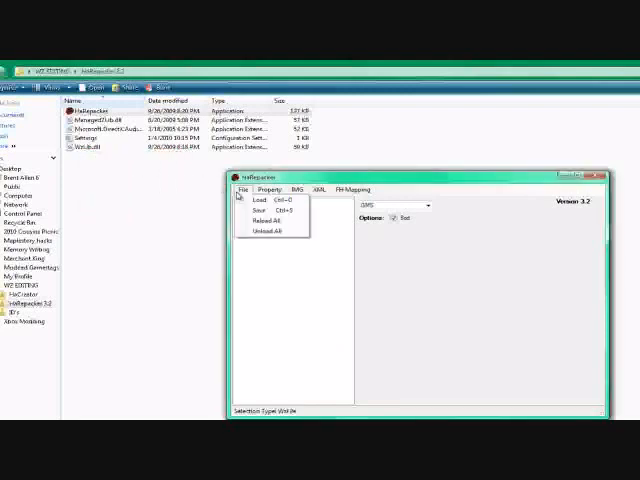